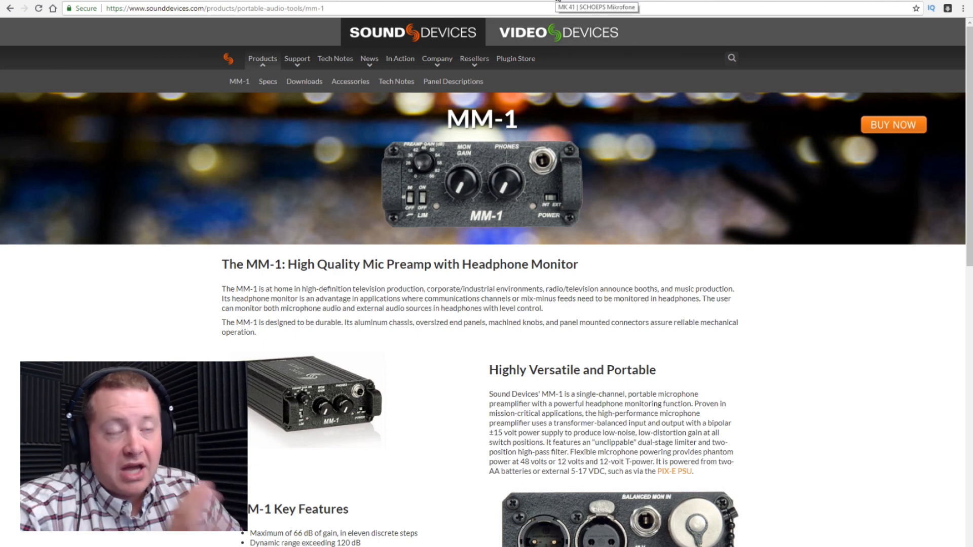
Step: Switch to the Schoeps MK 41 supercardioid capsule page
{"action": "left_click", "coordinate": [596, 7]}
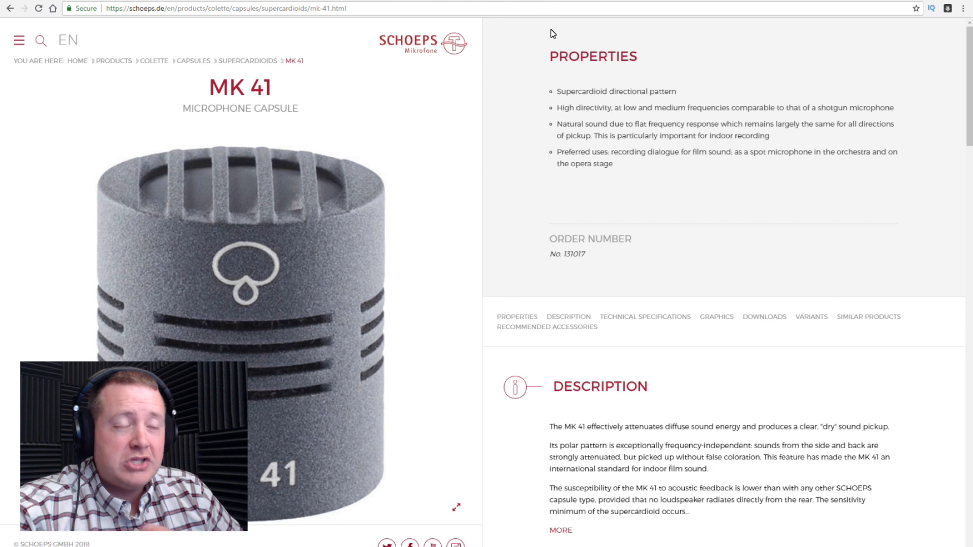
{"action": "mouse_move", "coordinate": [575, 119]}
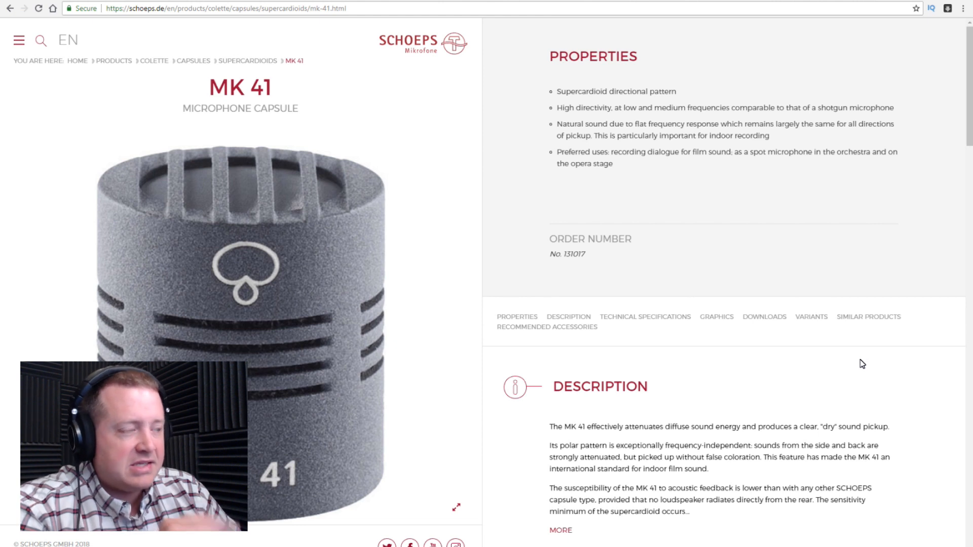
{"action": "mouse_move", "coordinate": [239, 167]}
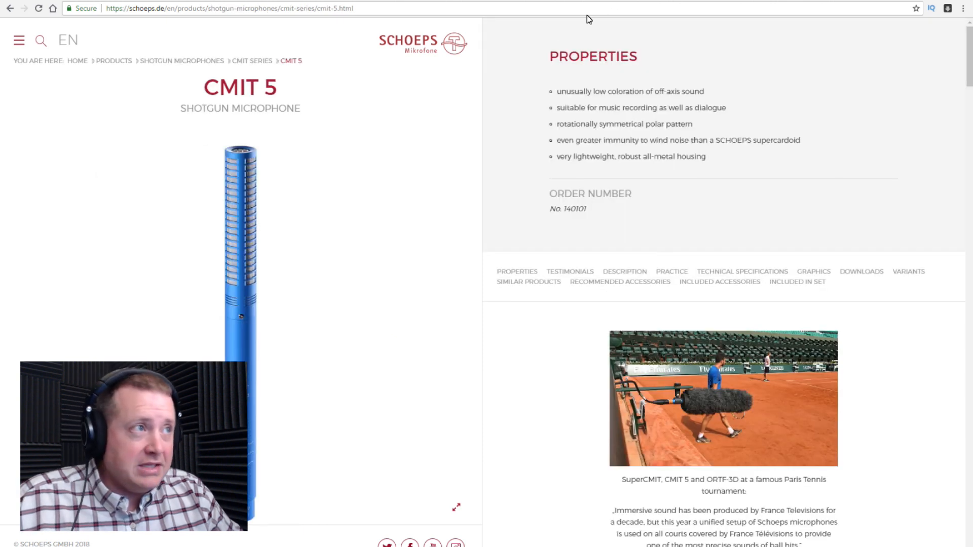
{"action": "mouse_move", "coordinate": [693, 225]}
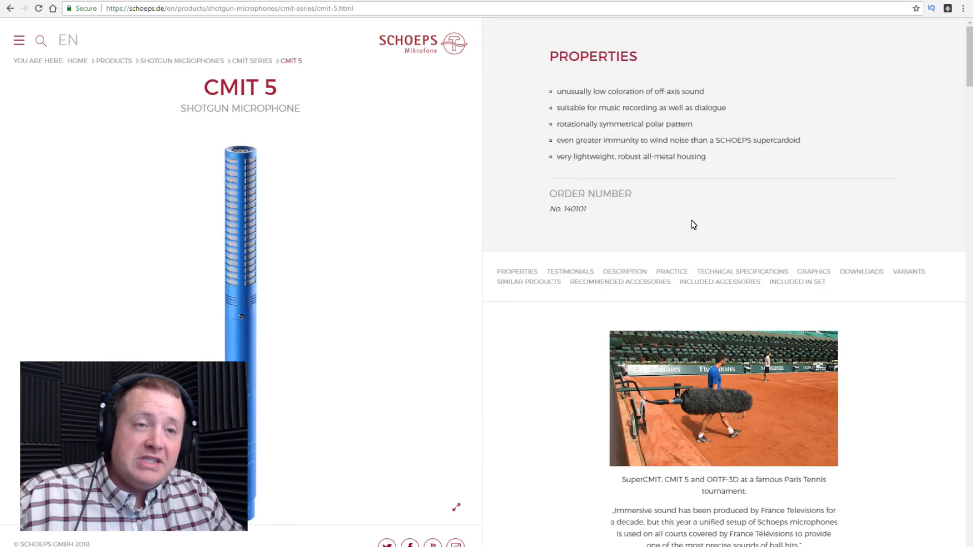
Step: Jump to the CMIT 5 technical specifications and highlight its -35 dB sensitivity value
{"action": "left_click", "coordinate": [742, 272]}
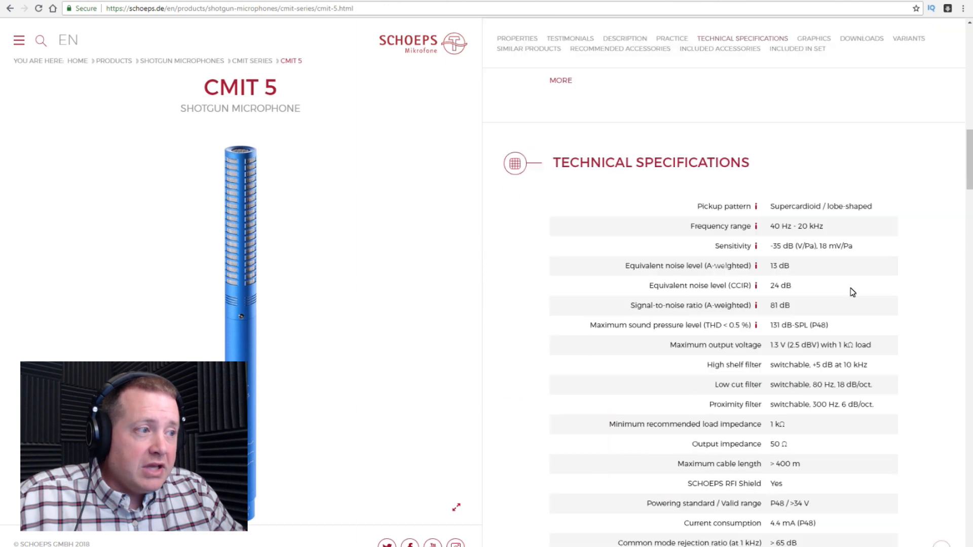
{"action": "scroll", "scroll_direction": "down", "scroll_amount": 3}
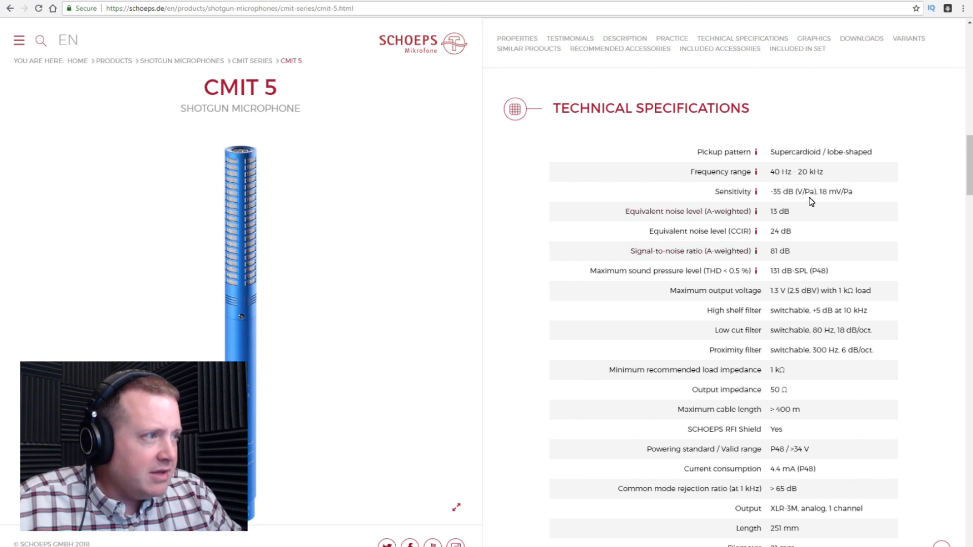
{"action": "double_click", "coordinate": [776, 192]}
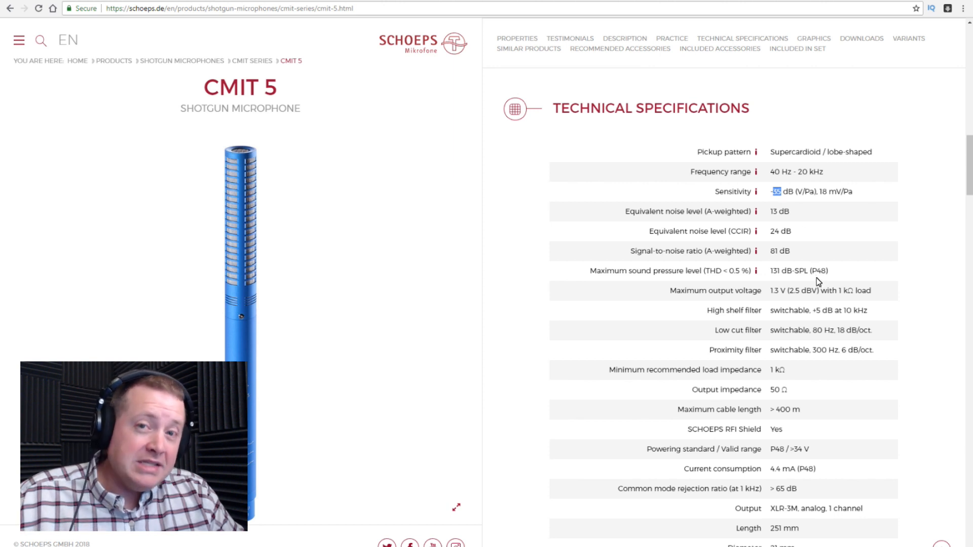
{"action": "mouse_move", "coordinate": [859, 296]}
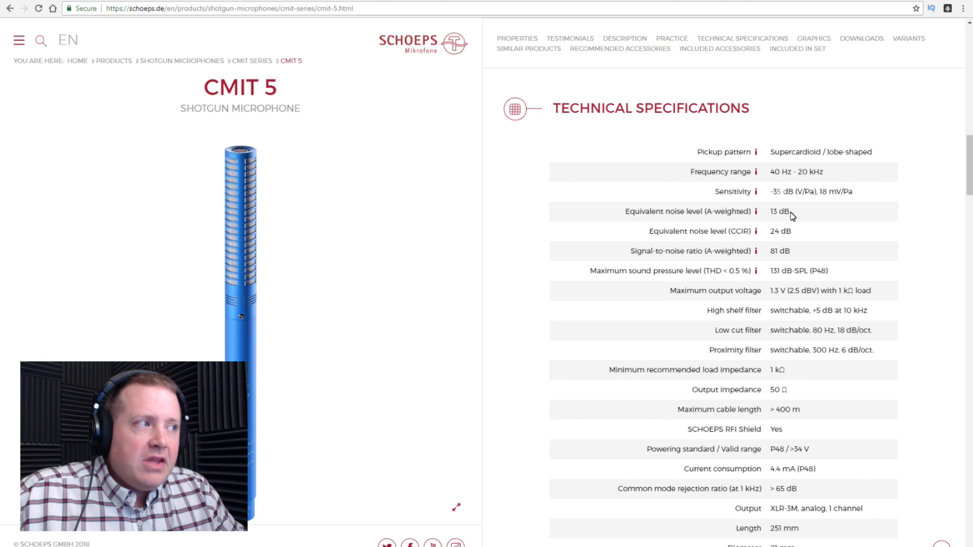
{"action": "mouse_move", "coordinate": [780, 287]}
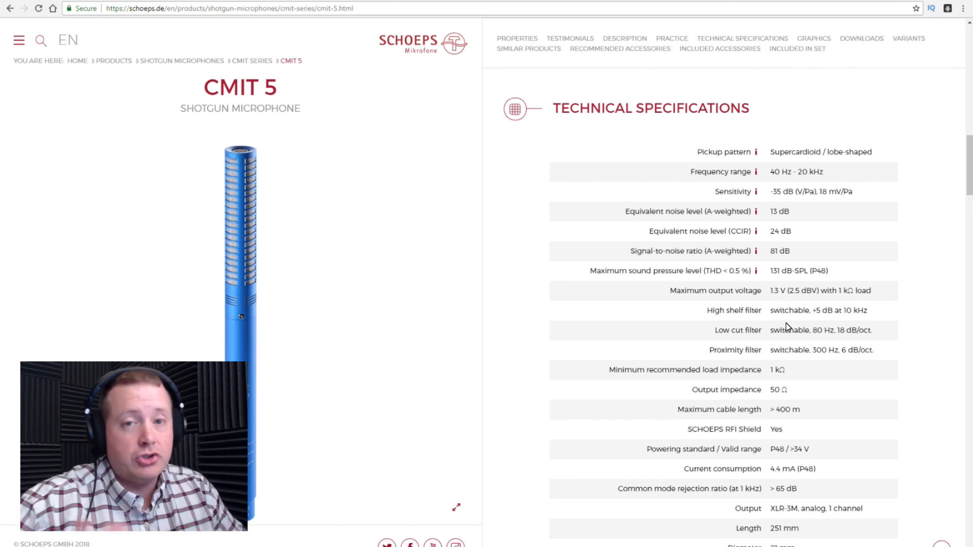
{"action": "mouse_move", "coordinate": [766, 219]}
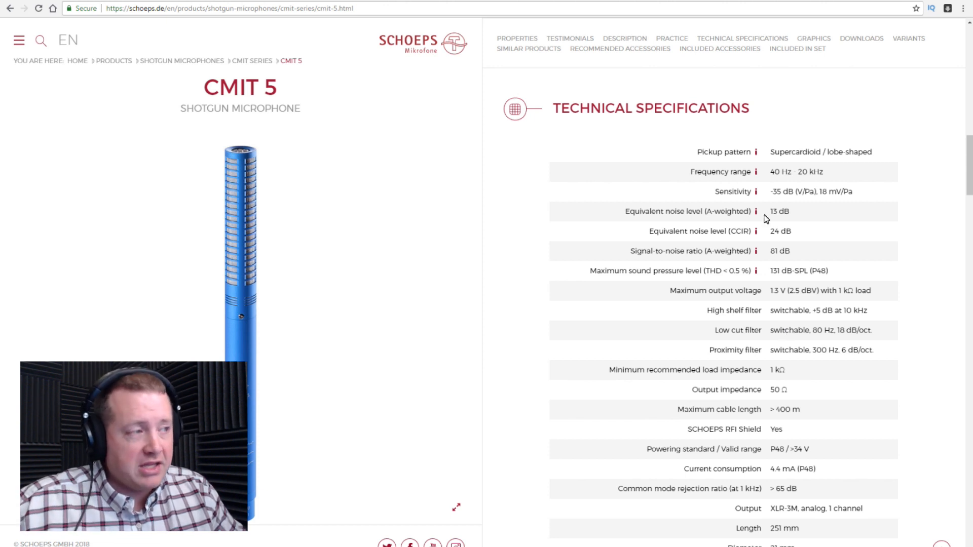
{"action": "mouse_move", "coordinate": [784, 272]}
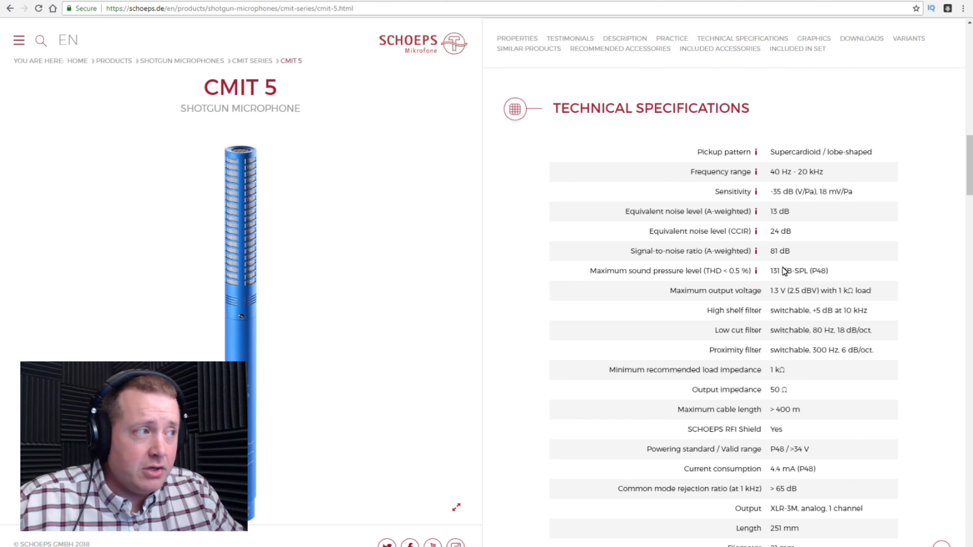
{"action": "mouse_move", "coordinate": [784, 274]}
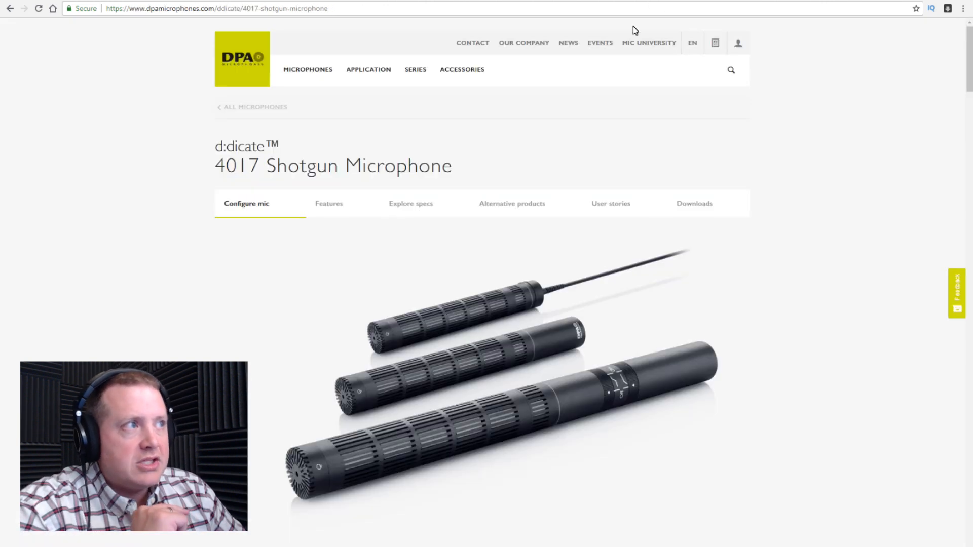
{"action": "mouse_move", "coordinate": [611, 203]}
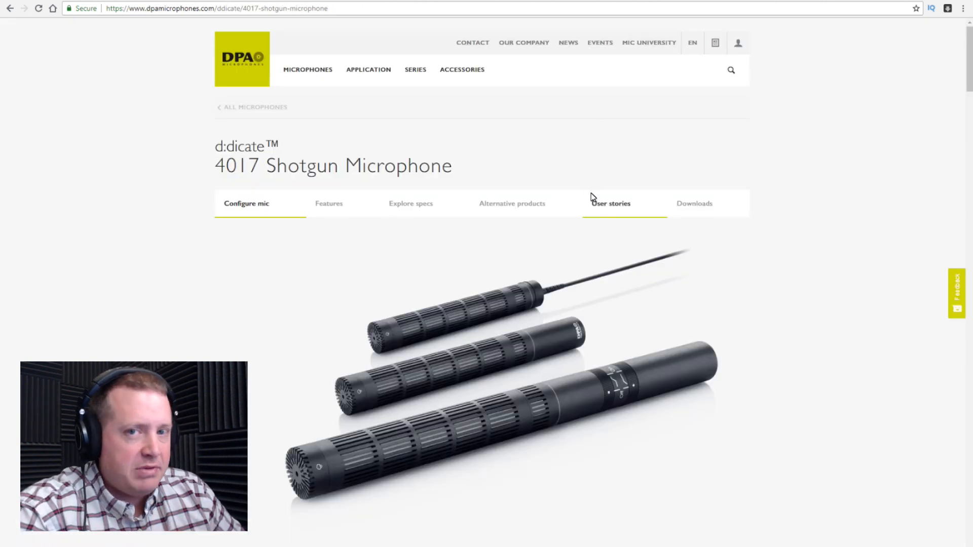
Step: Scroll the DPA 4017B page down past the configurator to its specifications
{"action": "scroll", "scroll_direction": "down", "scroll_amount": 3}
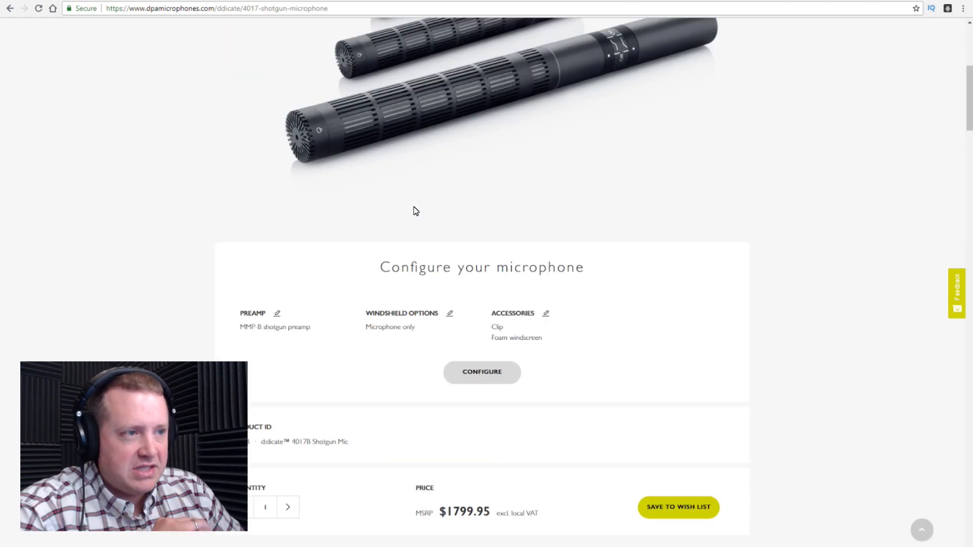
{"action": "scroll", "scroll_direction": "down", "scroll_amount": 3}
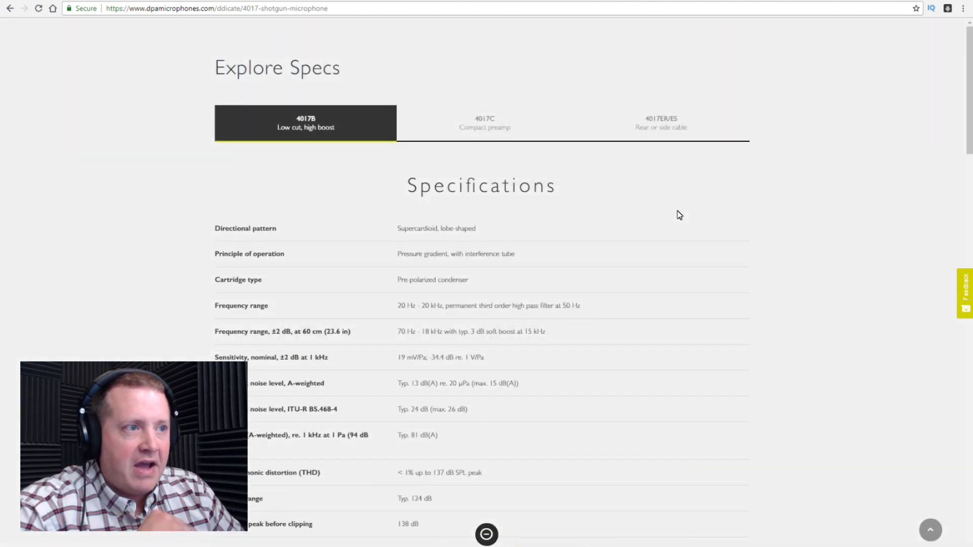
{"action": "scroll", "scroll_direction": "down", "scroll_amount": 3}
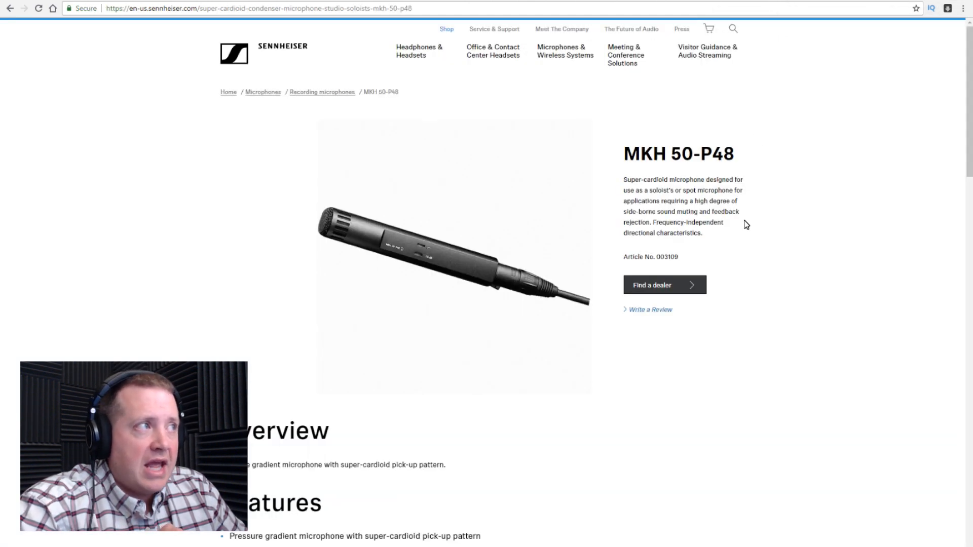
{"action": "mouse_move", "coordinate": [690, 171]}
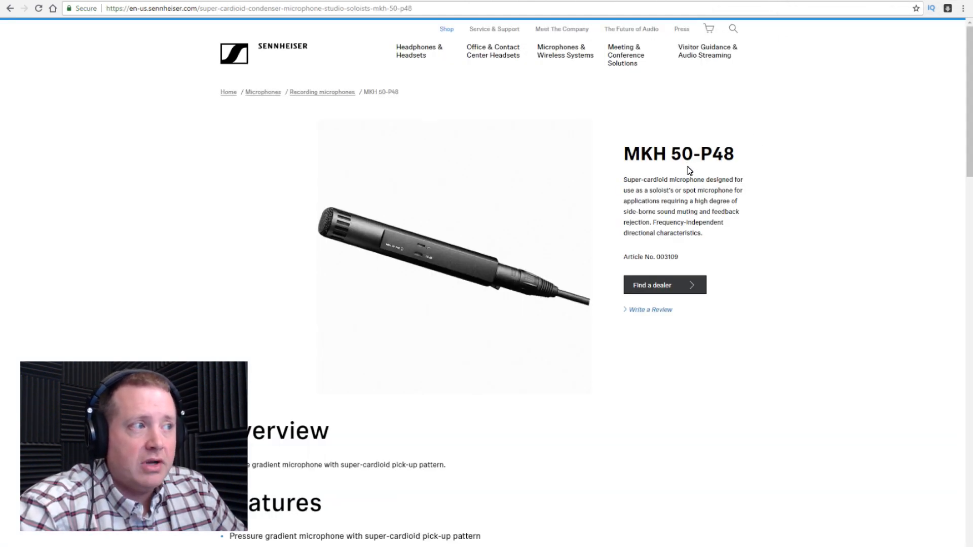
Step: Scroll to the MKH 50 Technical Data and highlight its 25 mV/Pa sensitivity value
{"action": "scroll", "scroll_direction": "down", "scroll_amount": 3}
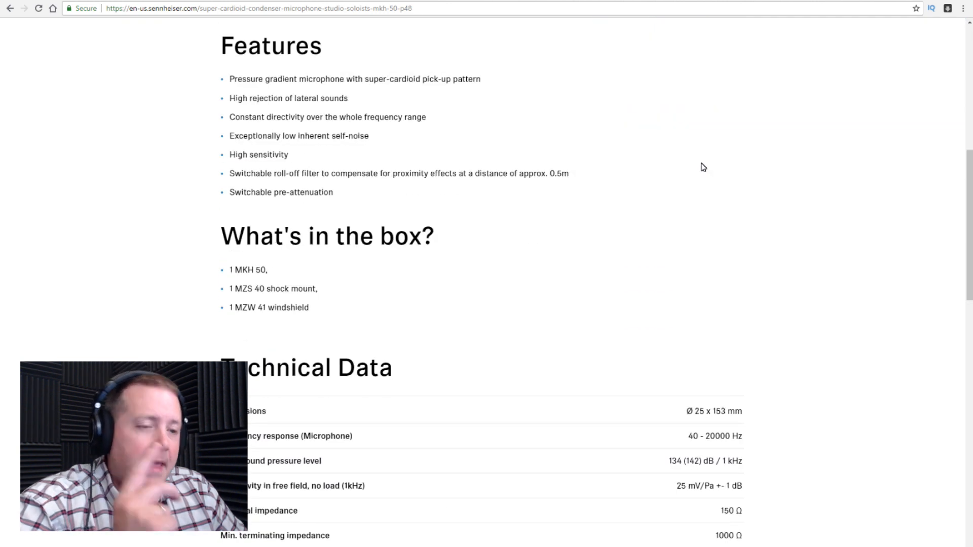
{"action": "scroll", "scroll_direction": "down", "scroll_amount": 3}
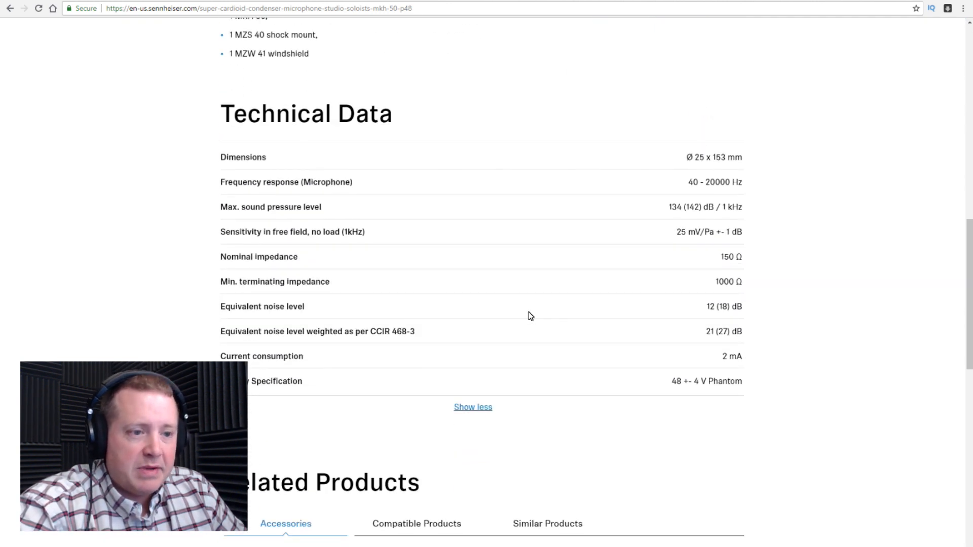
{"action": "left_click_drag", "start_coordinate": [673, 231], "coordinate": [742, 231]}
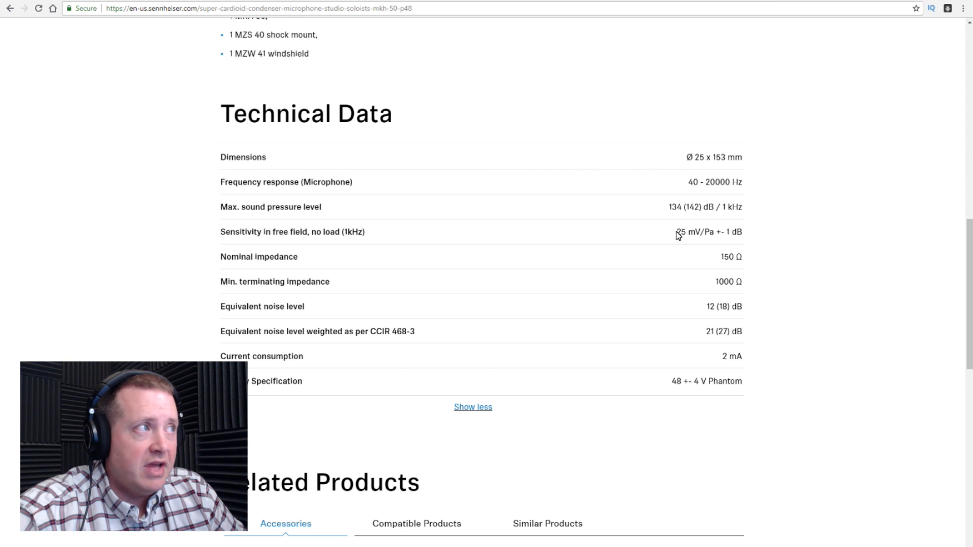
{"action": "double_click", "coordinate": [680, 231]}
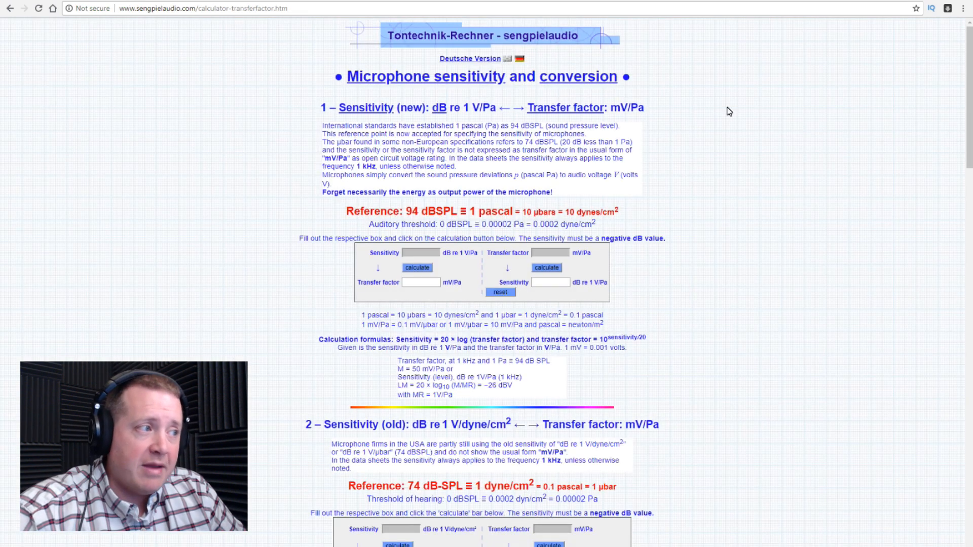
Step: Enter a 25 mV/Pa transfer factor and compute its -32.0412 dB re 1 V/Pa sensitivity
{"action": "left_click", "coordinate": [549, 252]}
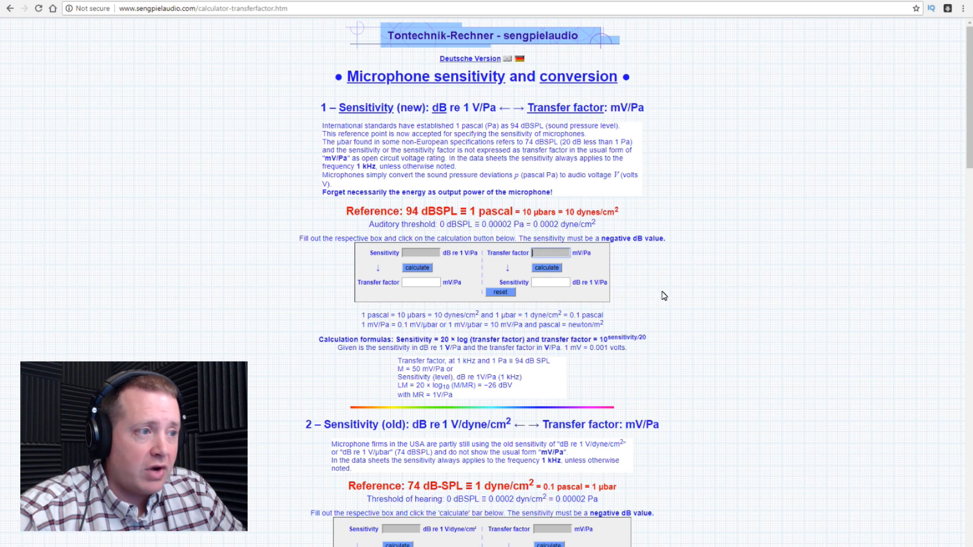
{"action": "type", "text": "25"}
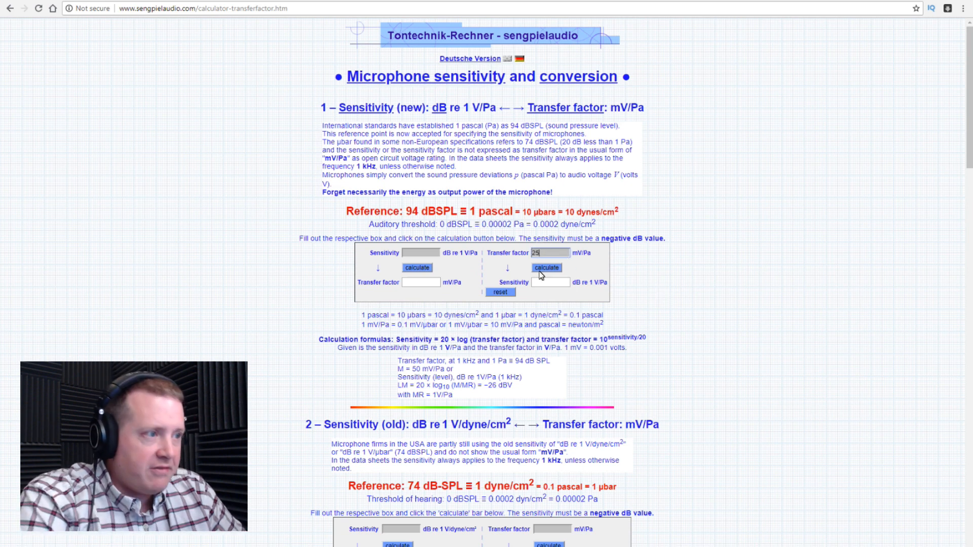
{"action": "left_click", "coordinate": [545, 267]}
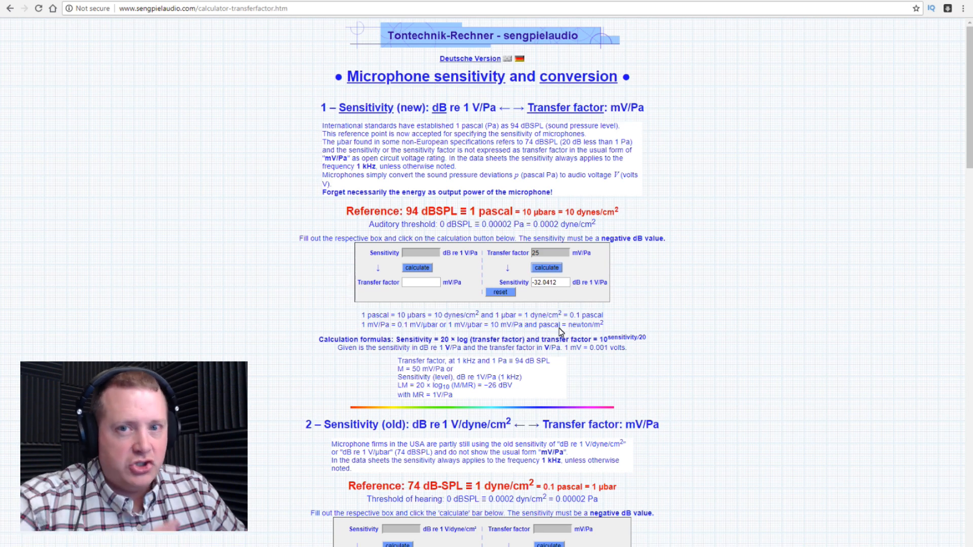
{"action": "mouse_move", "coordinate": [561, 341]}
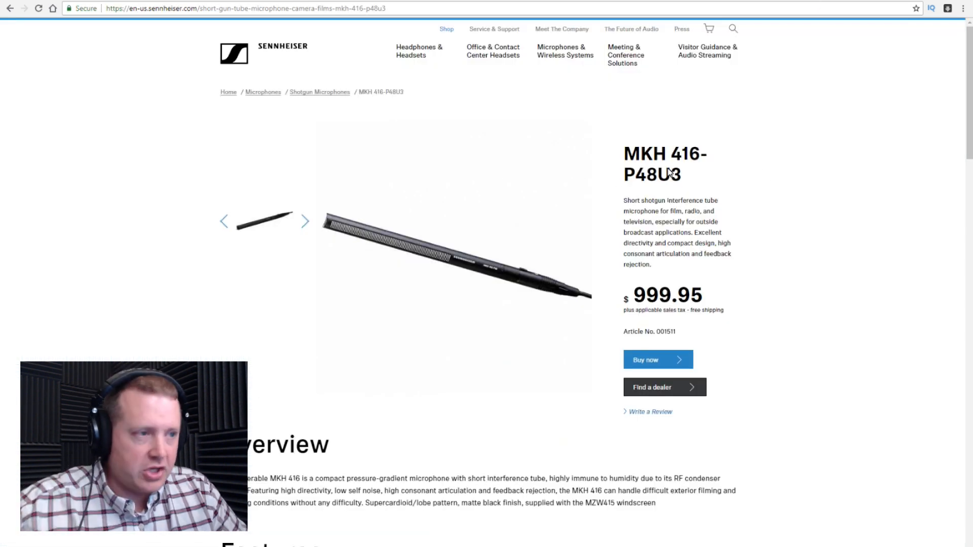
{"action": "mouse_move", "coordinate": [759, 170]}
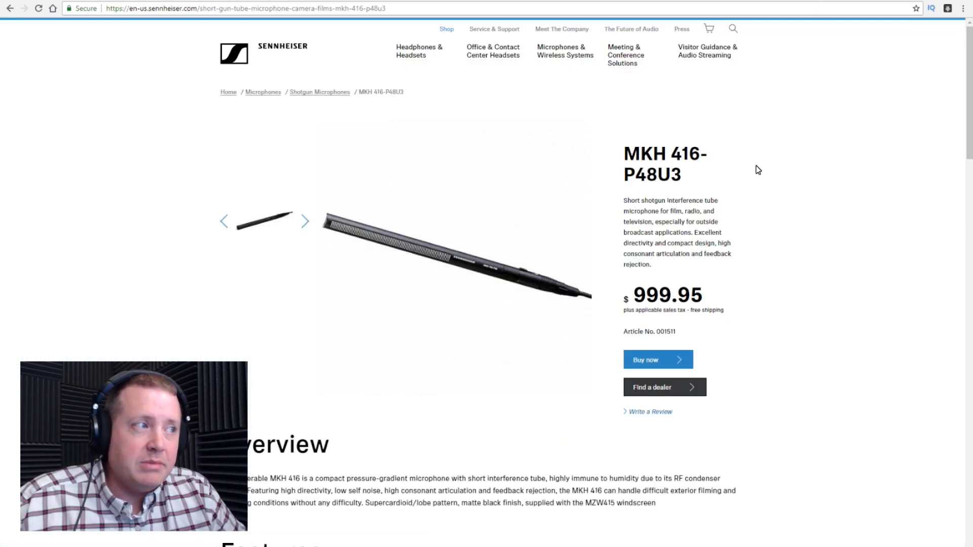
Step: Scroll down the page to view further content
{"action": "scroll", "scroll_direction": "down", "scroll_amount": 3}
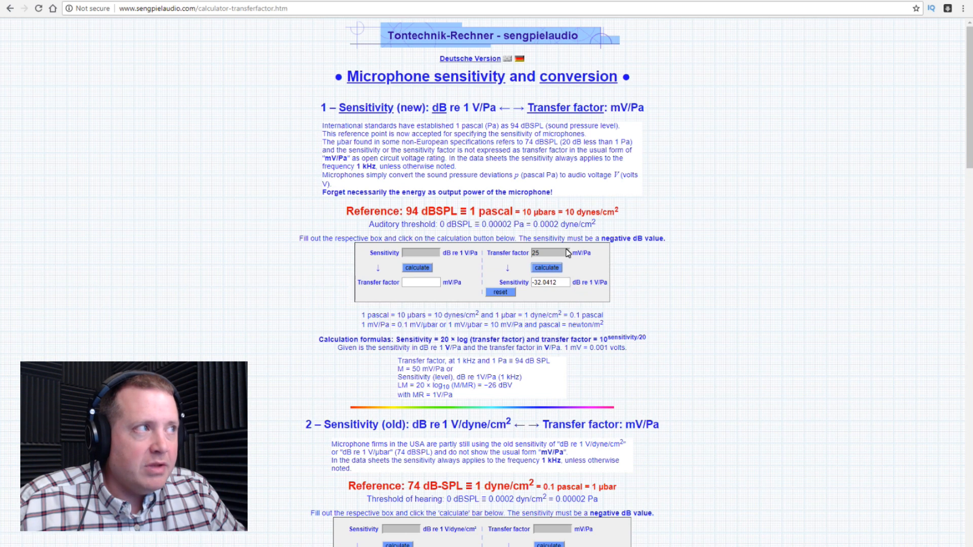
{"action": "mouse_move", "coordinate": [555, 318]}
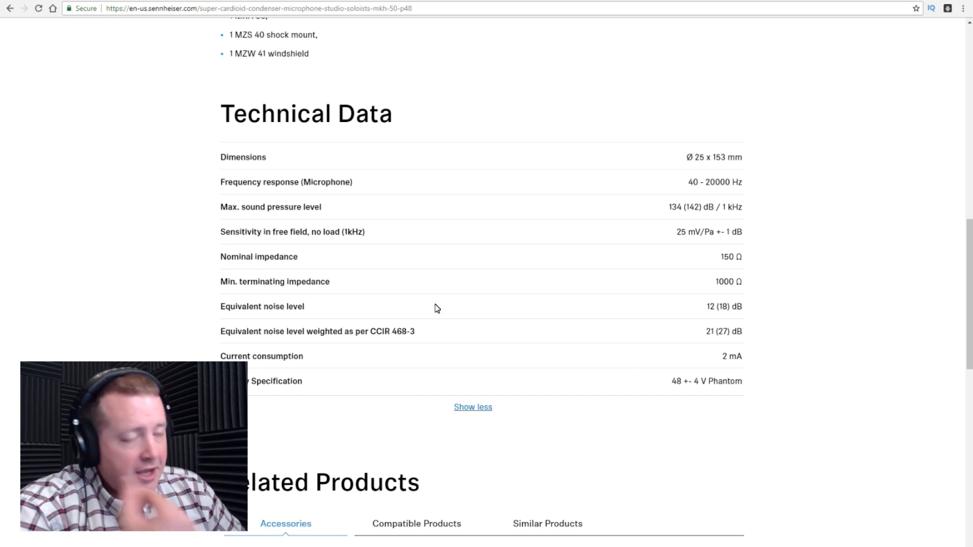
{"action": "mouse_move", "coordinate": [440, 315]}
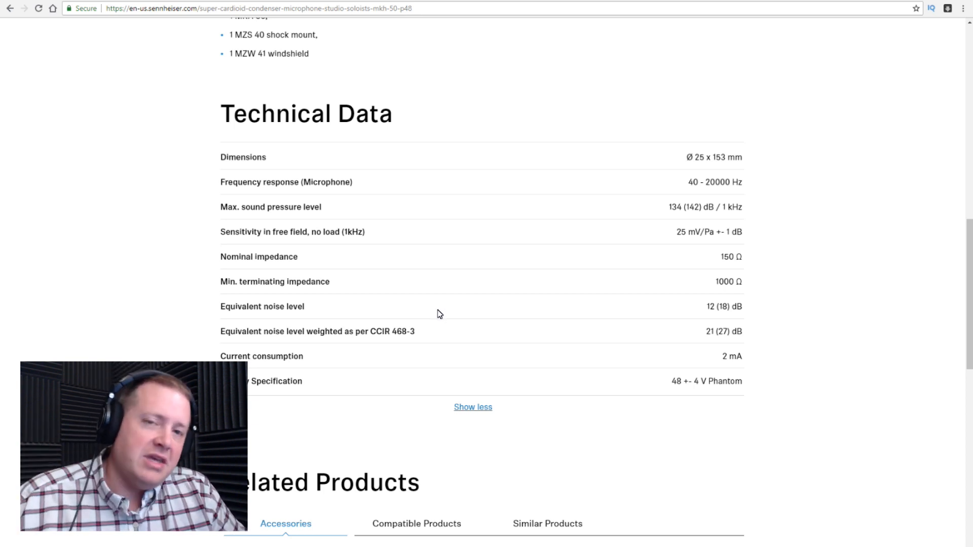
{"action": "mouse_move", "coordinate": [435, 308]}
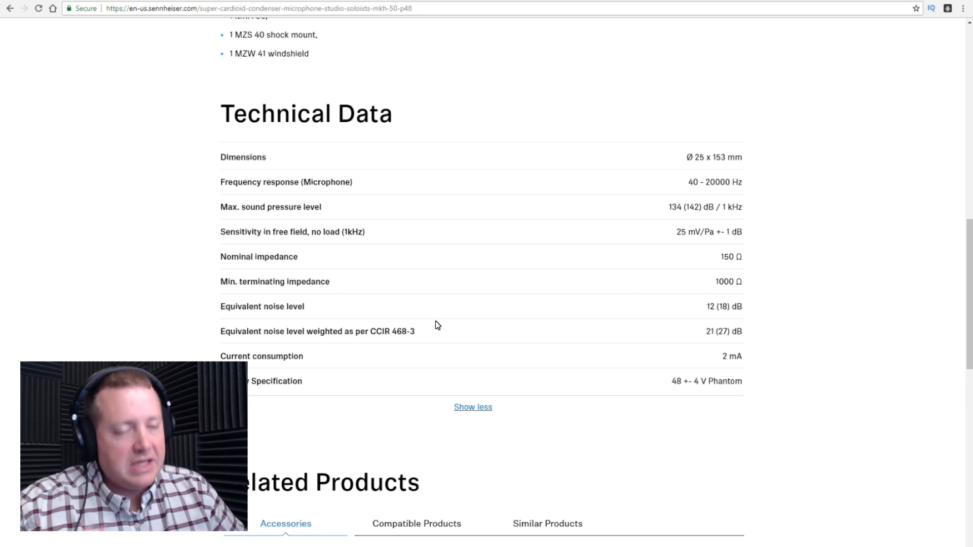
{"action": "mouse_move", "coordinate": [427, 327]}
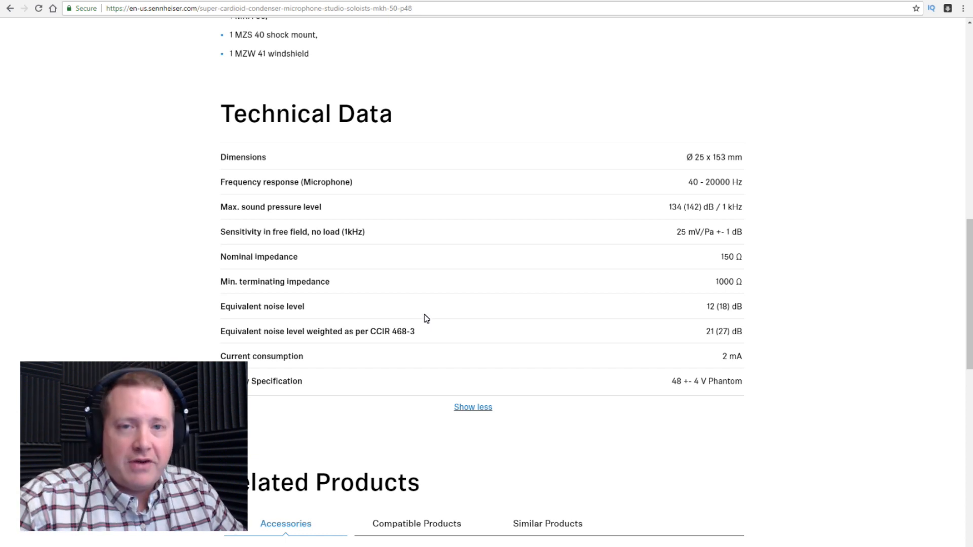
{"action": "mouse_move", "coordinate": [426, 321]}
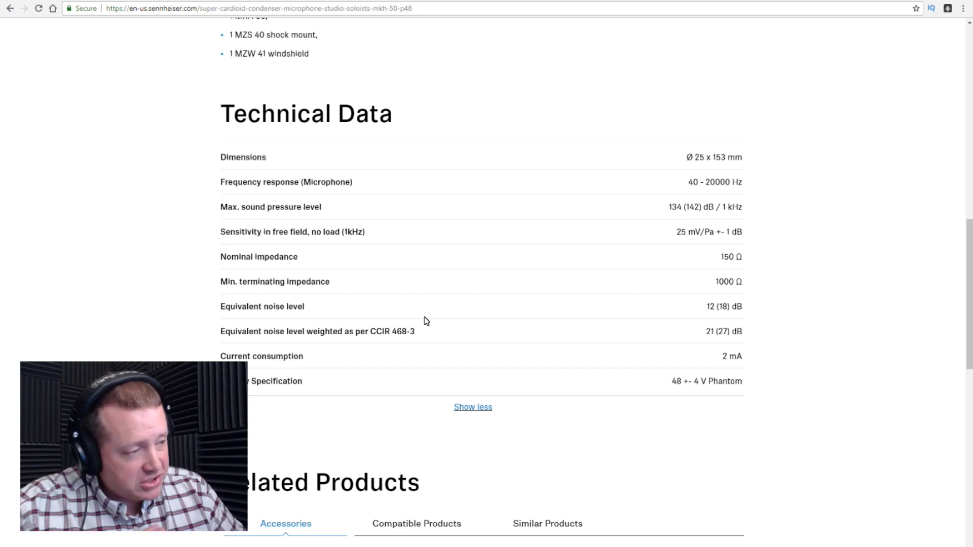
{"action": "mouse_move", "coordinate": [431, 347]}
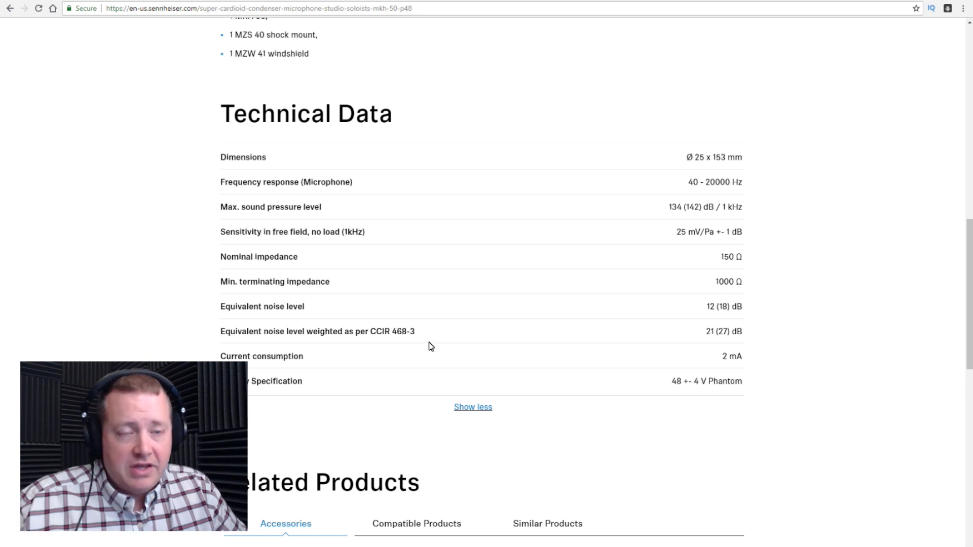
{"action": "mouse_move", "coordinate": [423, 341]}
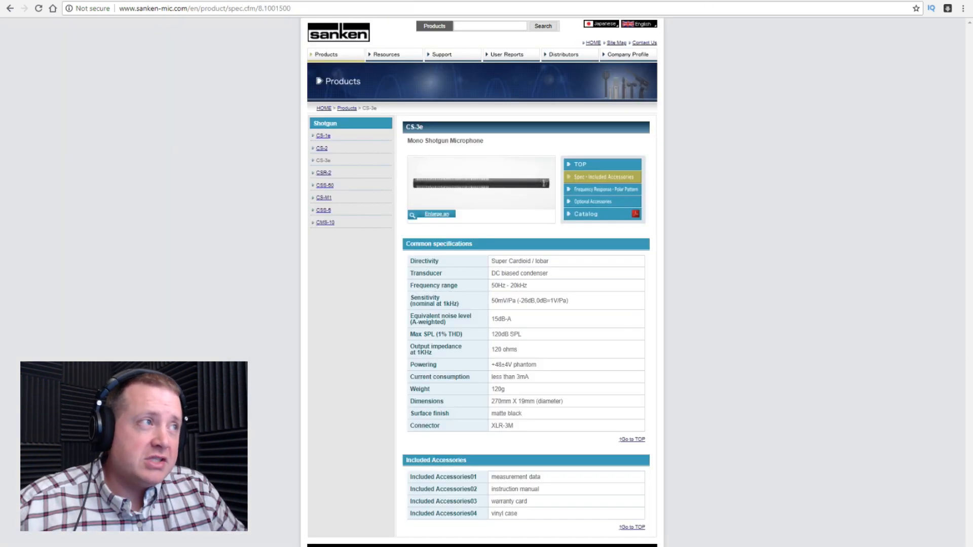
{"action": "mouse_move", "coordinate": [588, 310]}
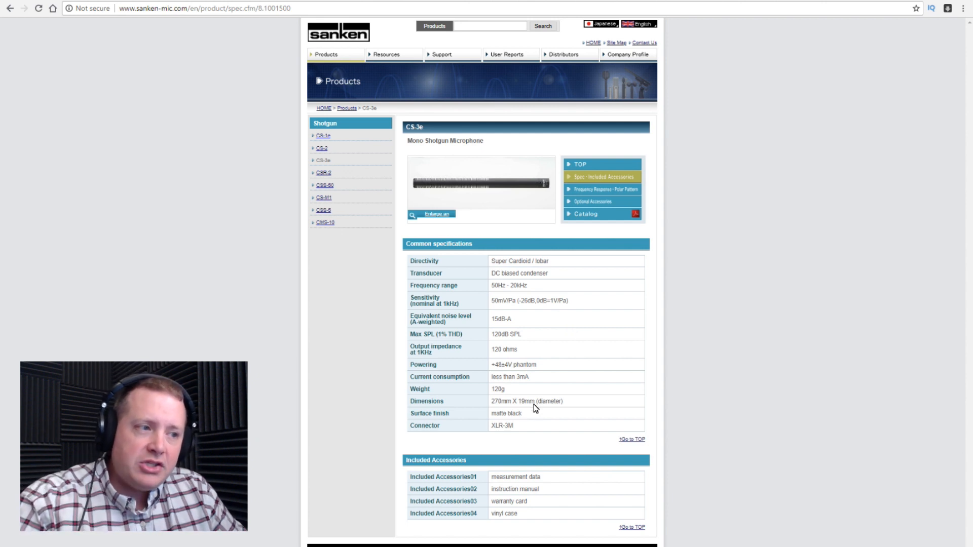
{"action": "mouse_move", "coordinate": [526, 308]}
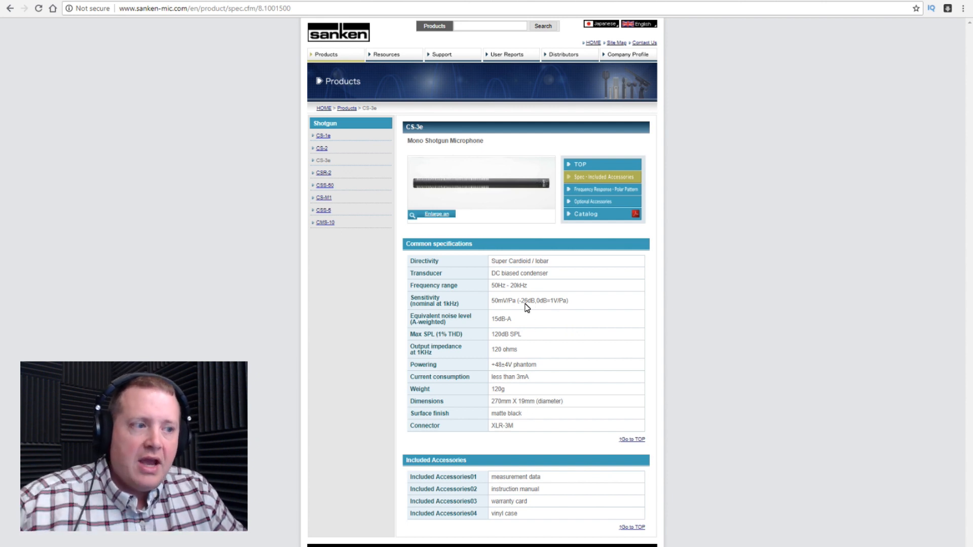